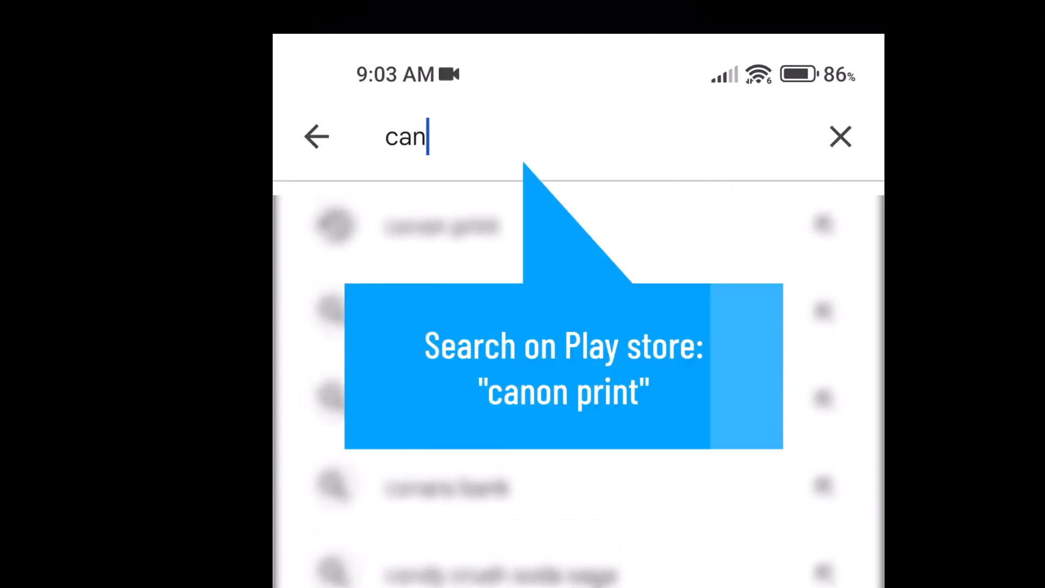
Find Canon PRINT by Canon Inc. in the Play Store results for 'canon print' and start installing it
text(on print)
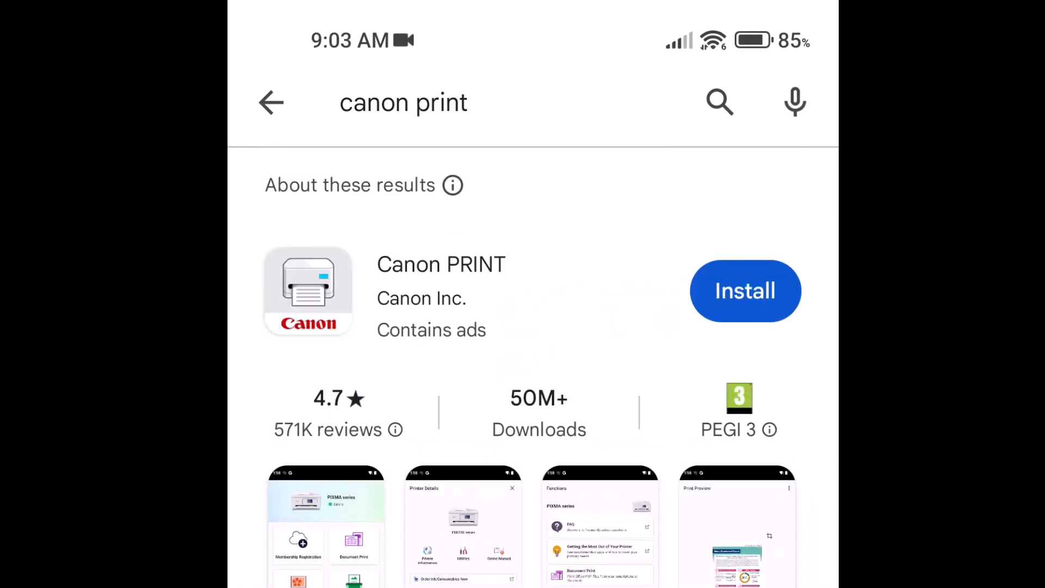
click(744, 291)
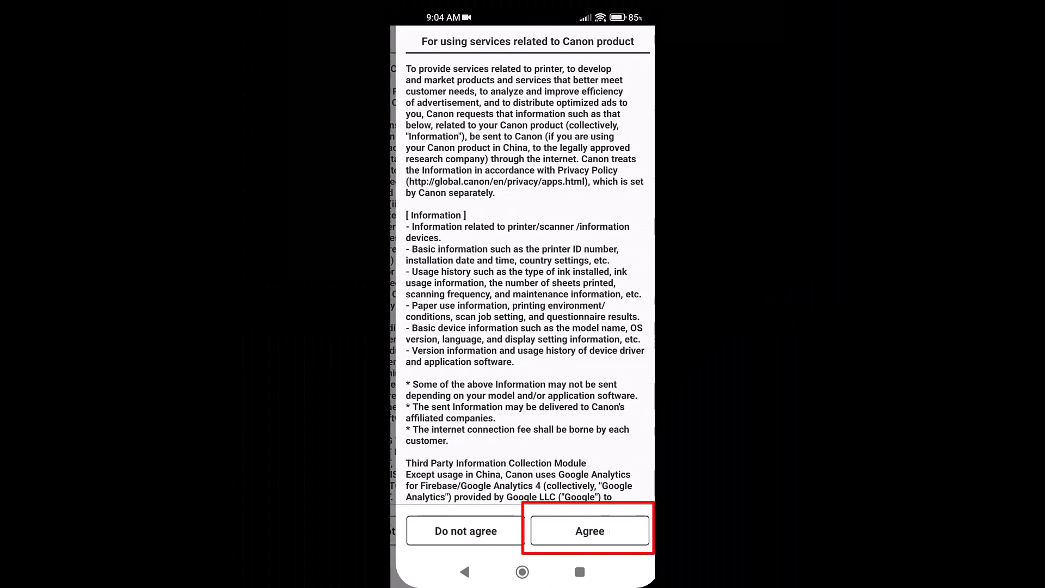
Accept Canon's data-collection terms and grant location, photos/videos and notification permissions
click(590, 531)
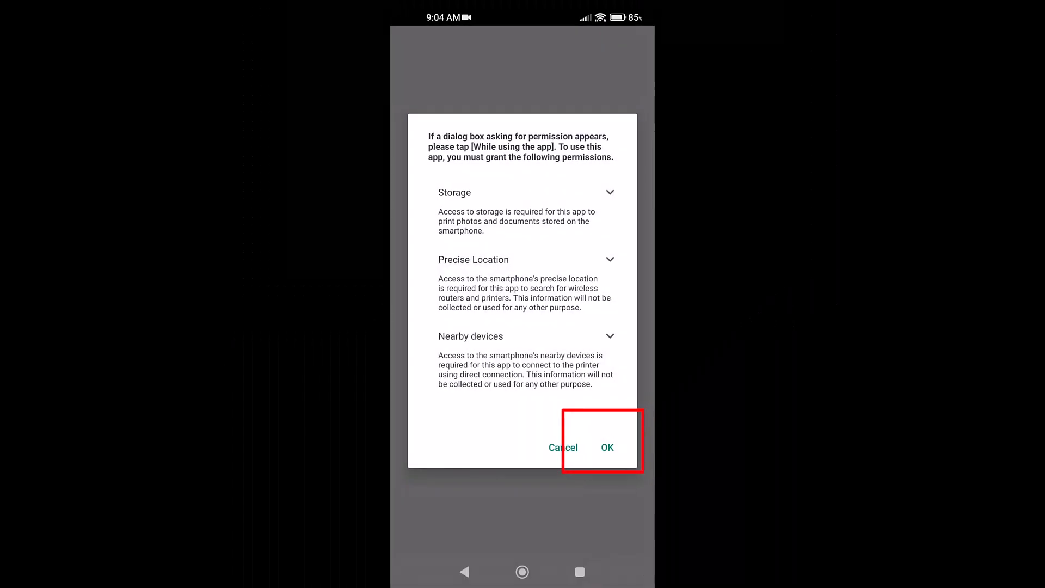
click(608, 448)
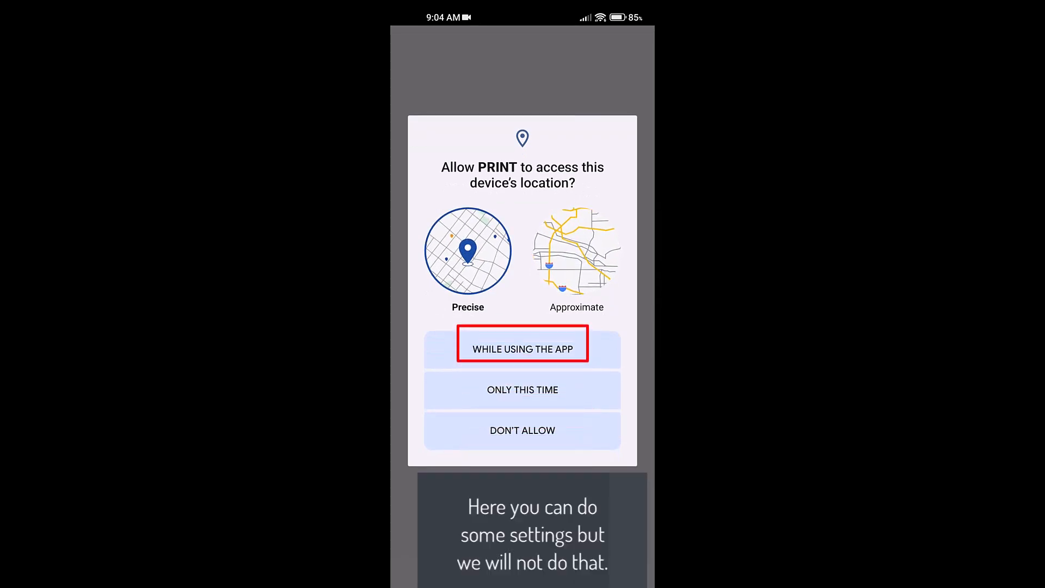
click(523, 348)
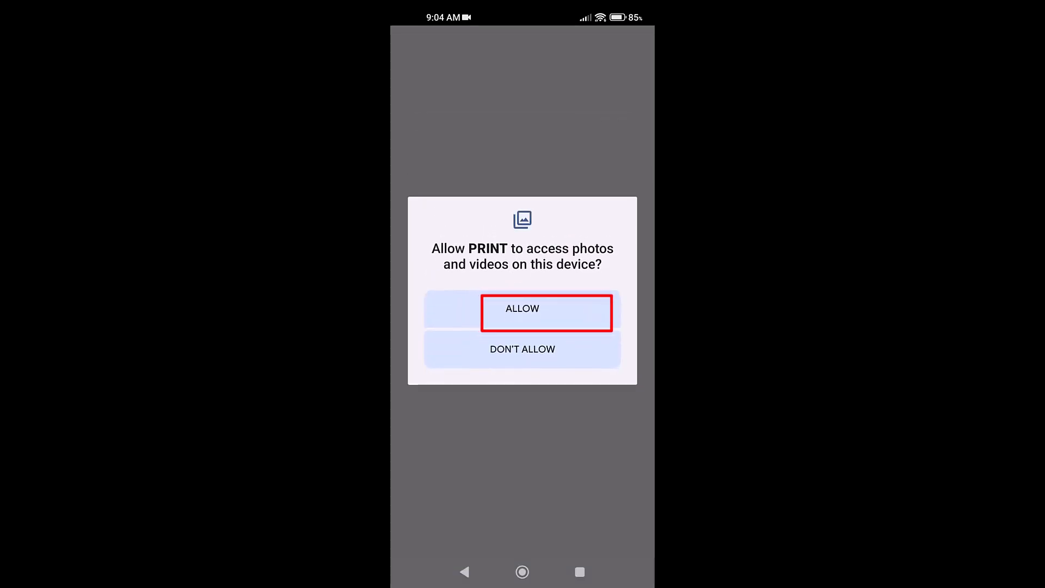
click(522, 309)
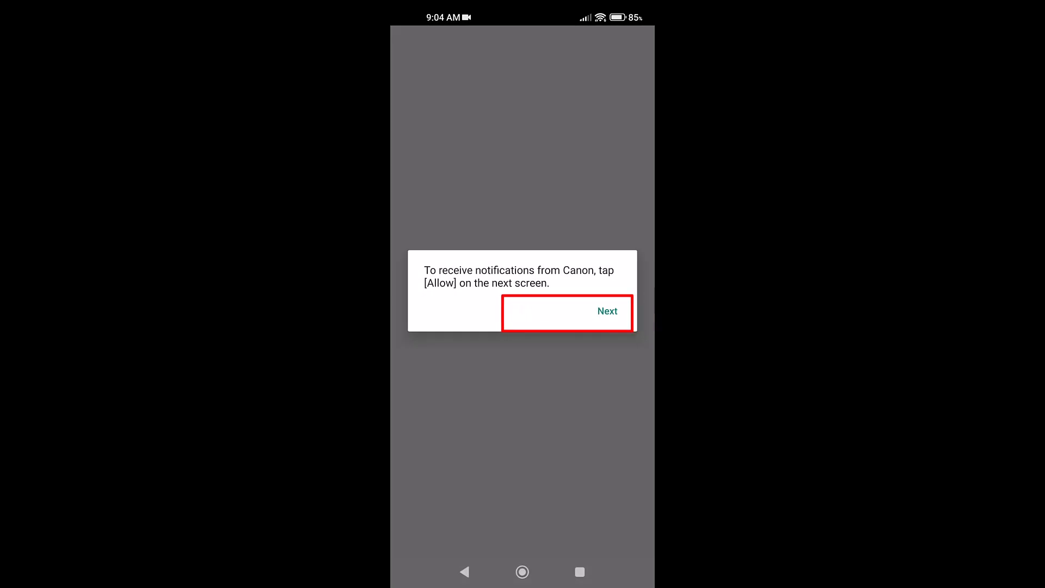
click(607, 312)
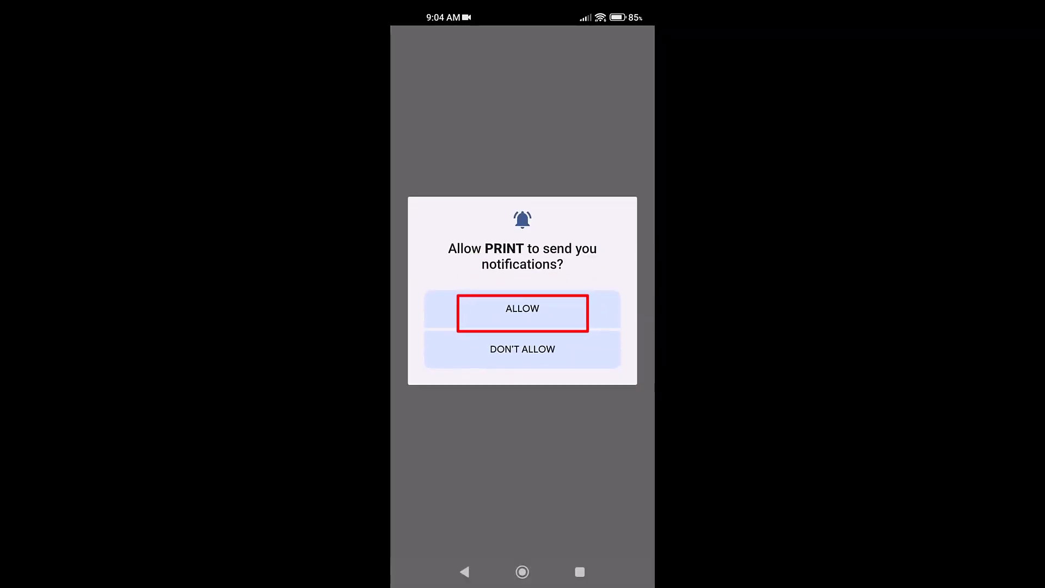
click(522, 311)
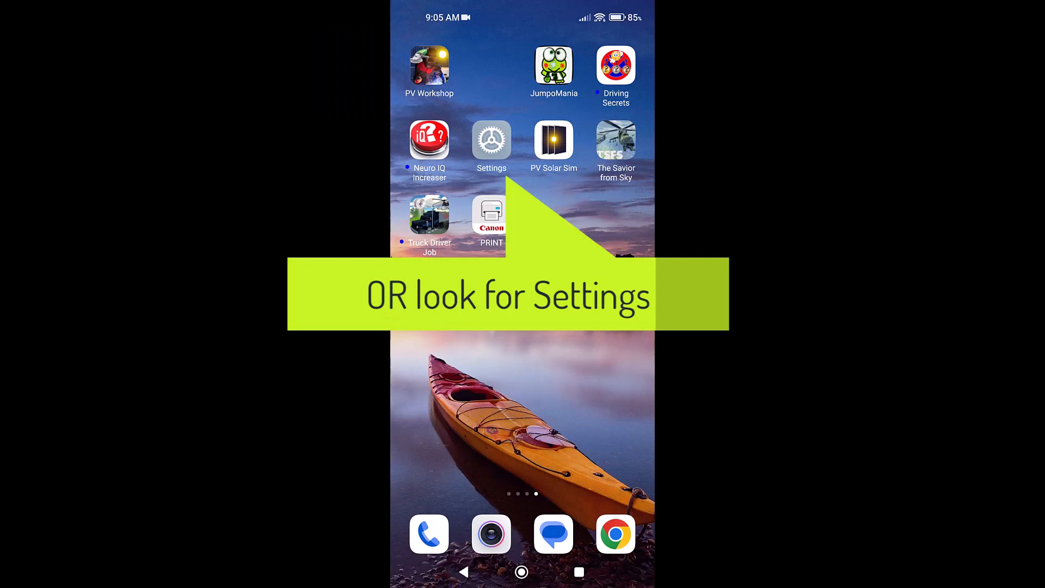
Reach the Wi-Fi settings page and locate the 0FCEE6-G3010series printer network among available networks
click(490, 139)
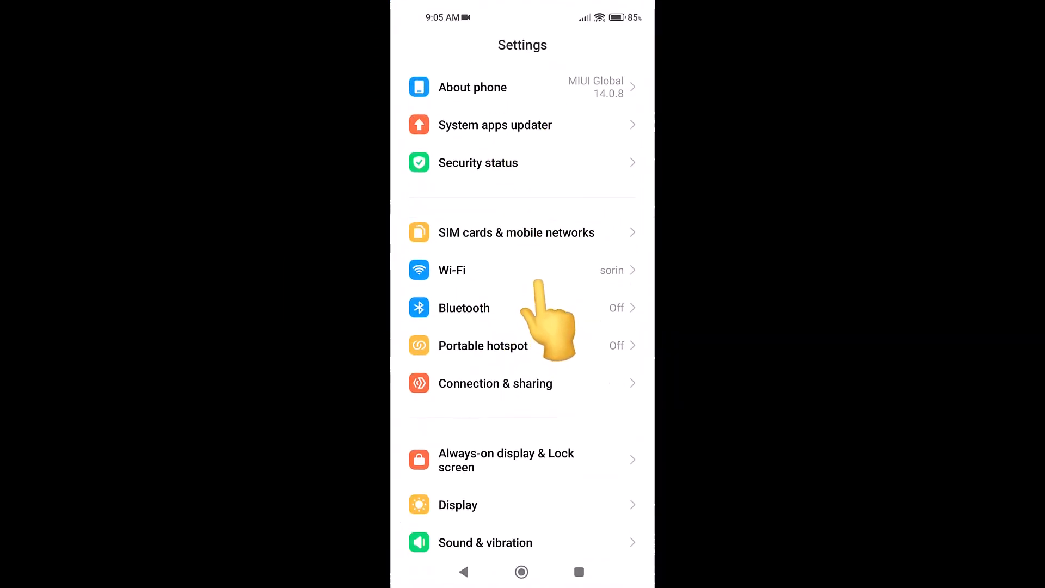
click(452, 270)
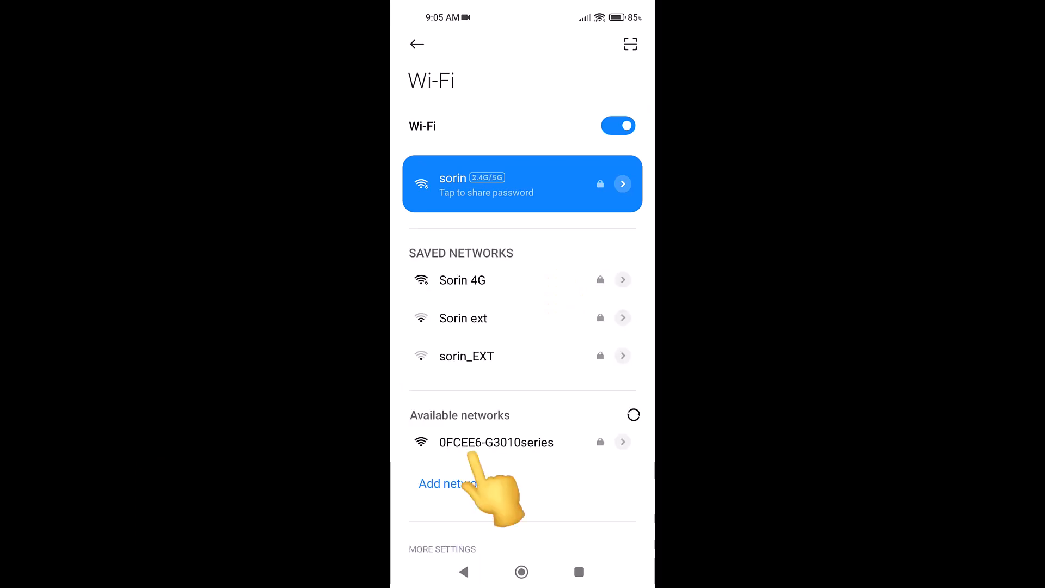
scroll(down, 3)
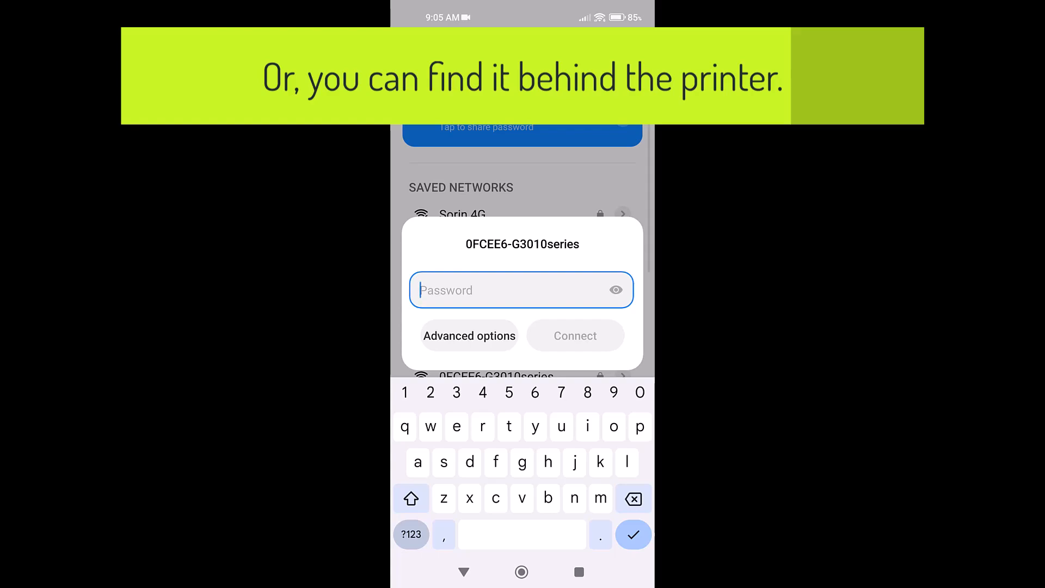
Enter the 0FCEE6-G3010series network password and join the printer's Wi-Fi
text(K)
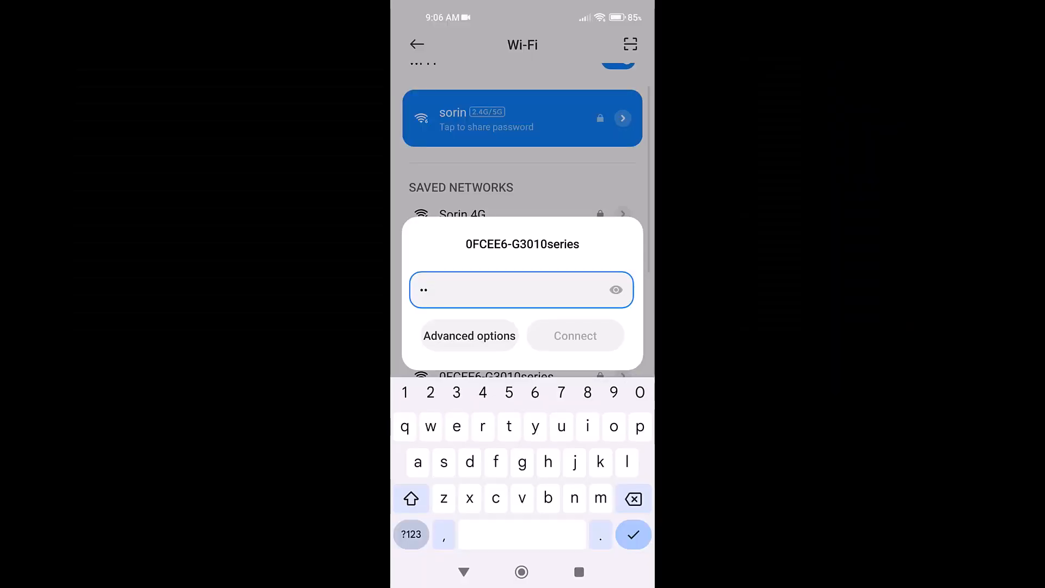
text(H)
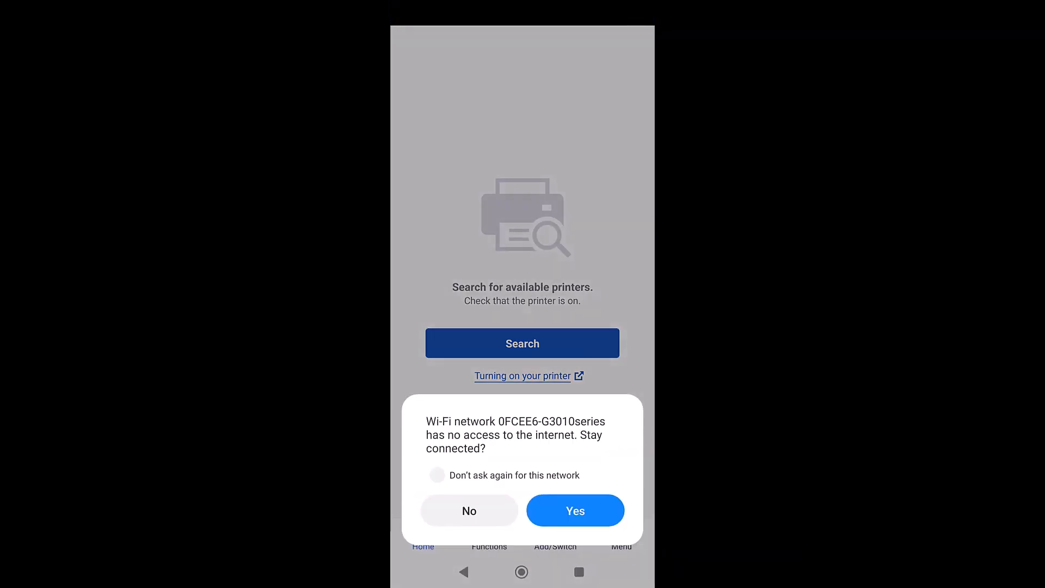
Stay on the printer network with 'Don't ask again' enabled, then start the printer search
click(438, 474)
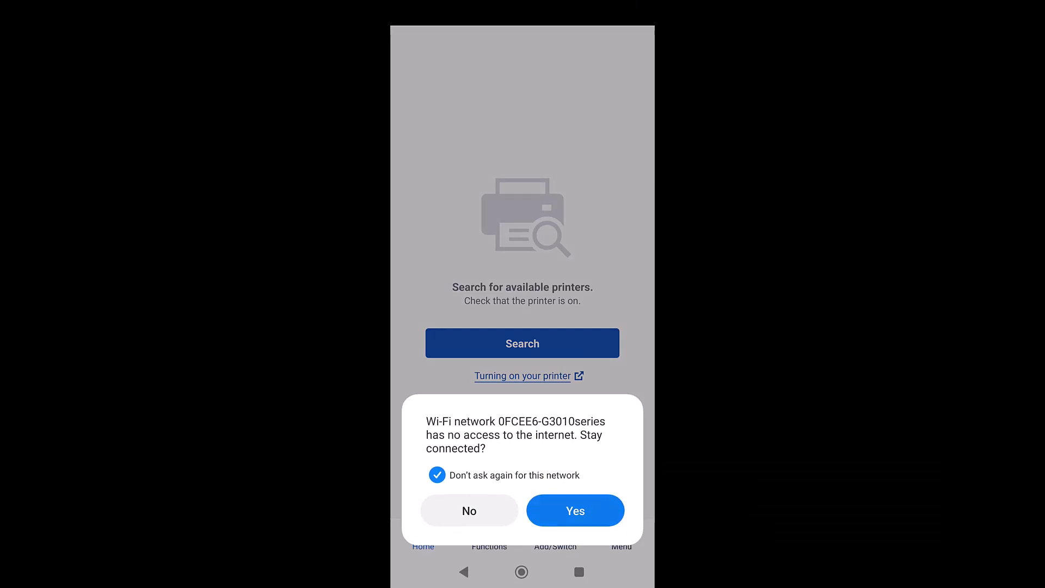
click(575, 510)
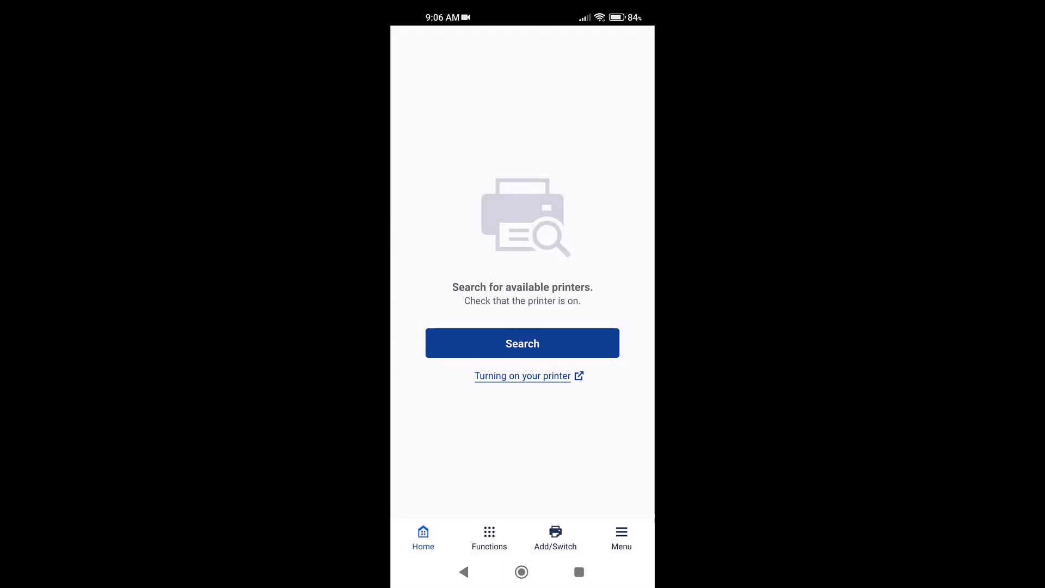
click(523, 343)
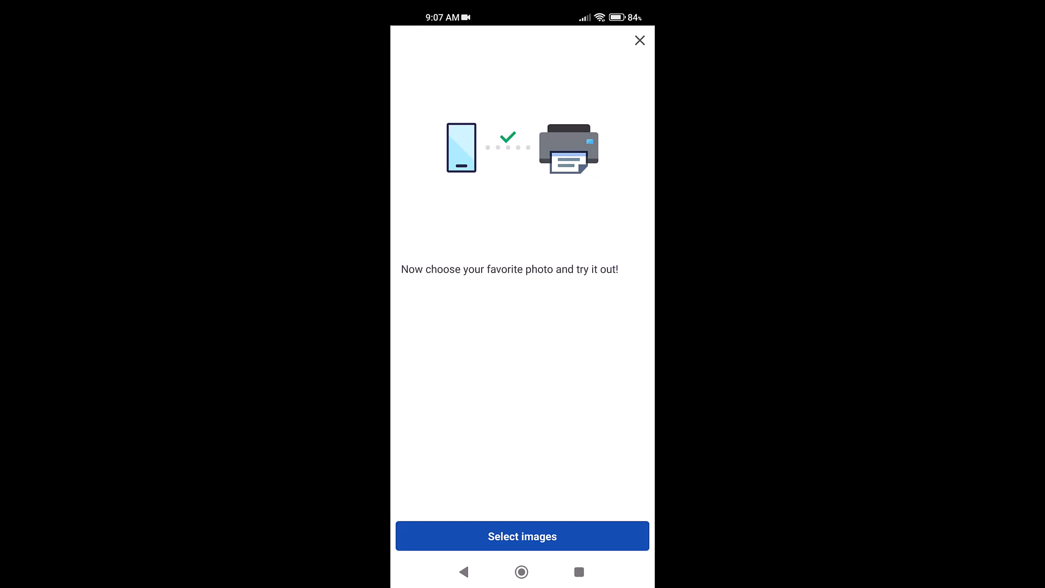
Dismiss the photo prompt, review the G3010 series Printer Details and return to the home screen showing it Online
click(640, 40)
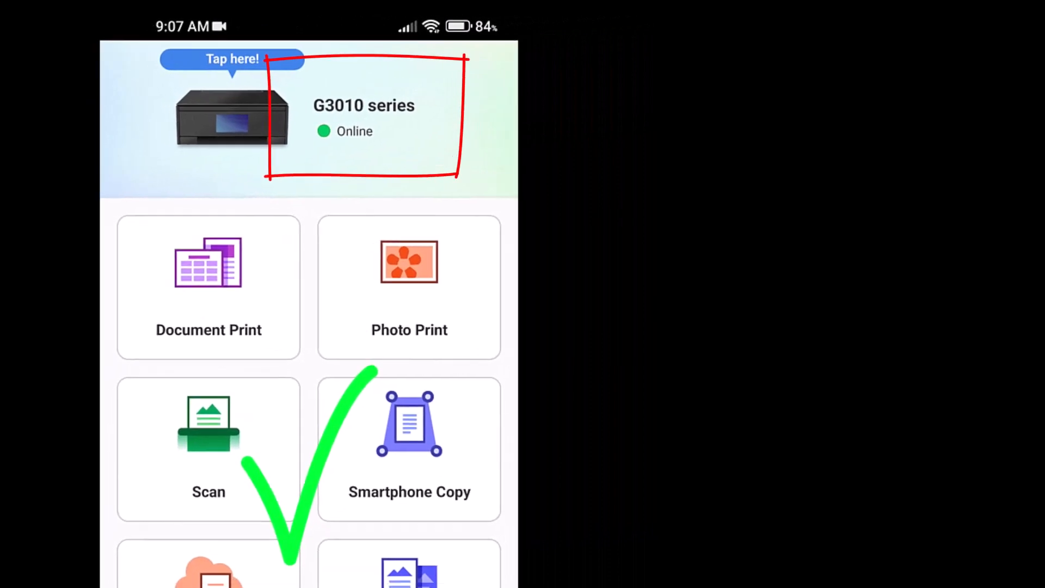
click(364, 114)
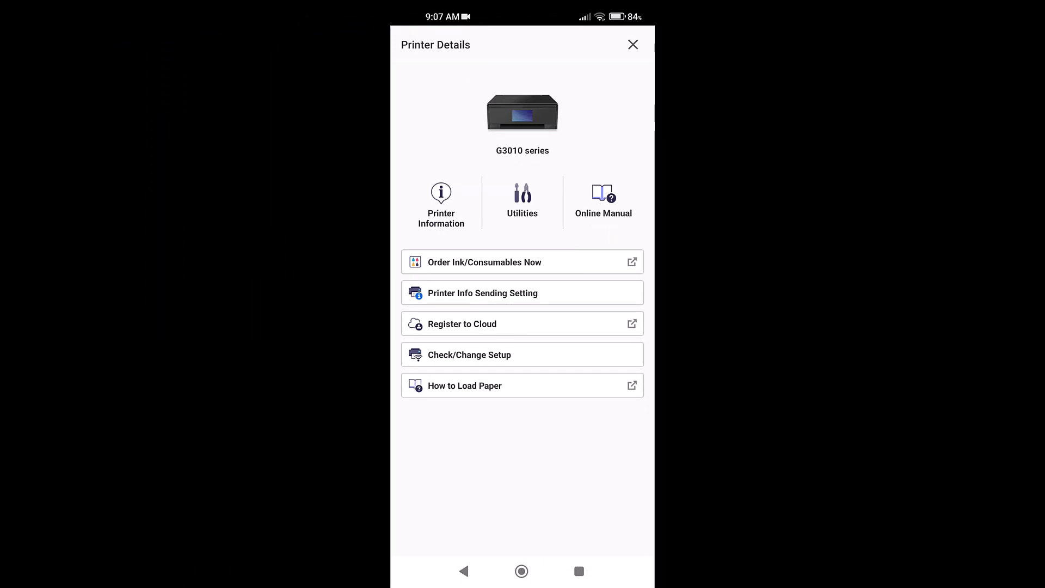
click(632, 45)
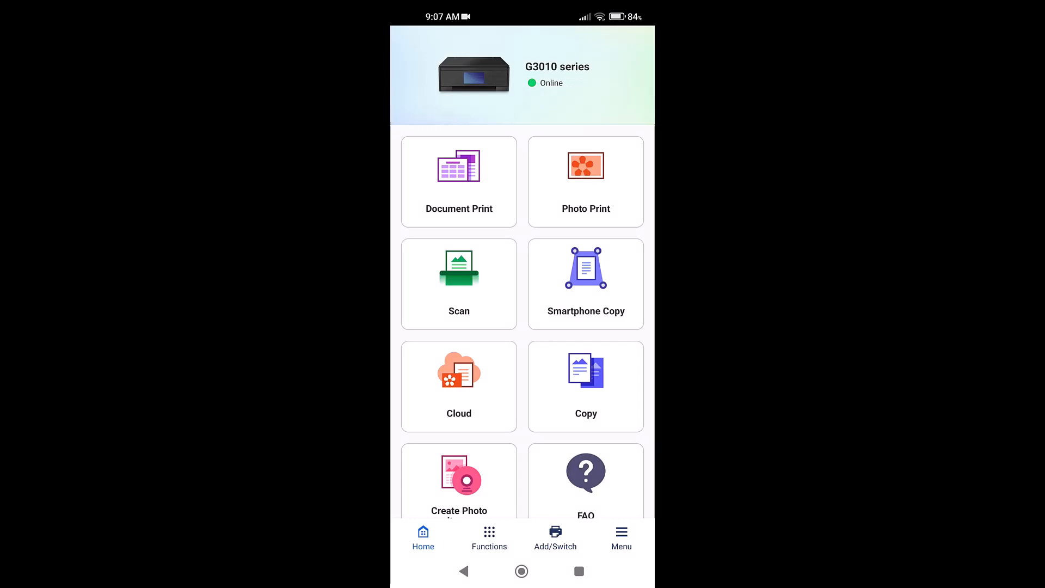